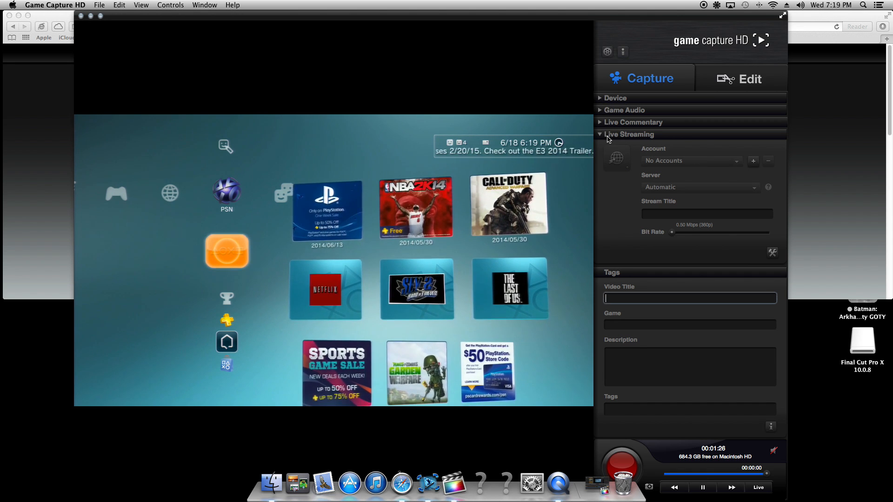
- Collapse and re-expand Live Streaming, then start adding a new streaming account
{"action": "left_click", "coordinate": [599, 134]}
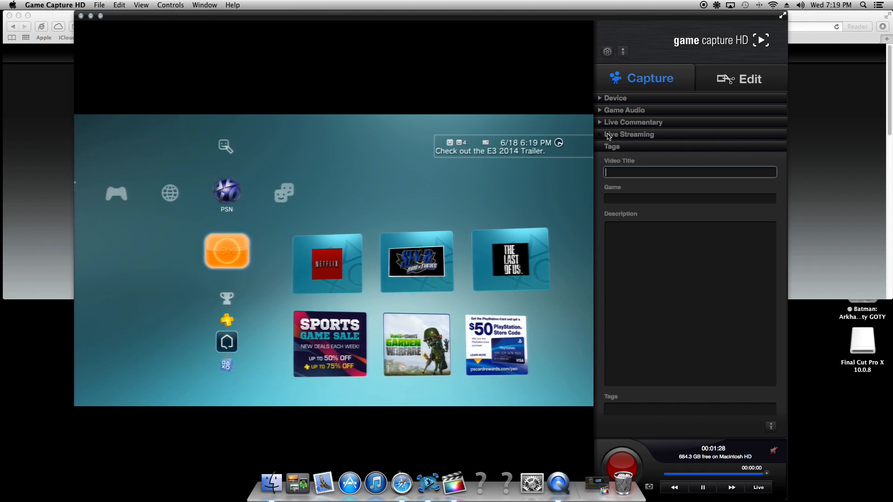
{"action": "left_click", "coordinate": [629, 134]}
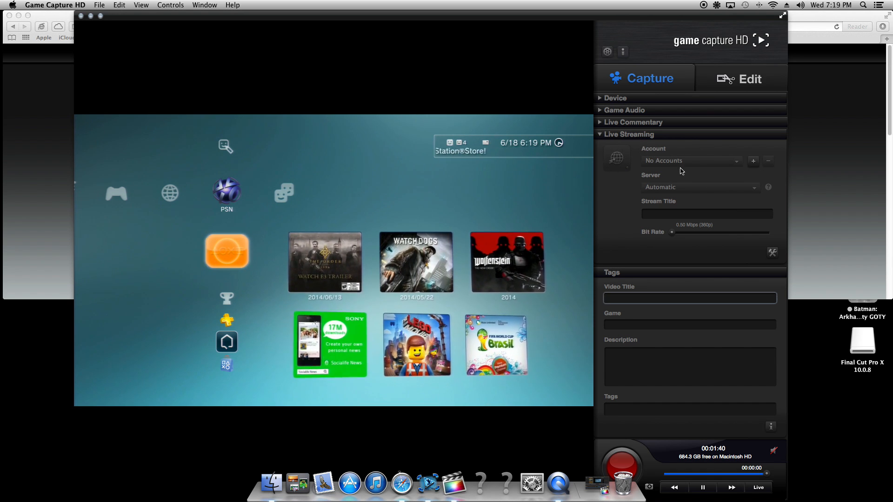
{"action": "left_click", "coordinate": [752, 161]}
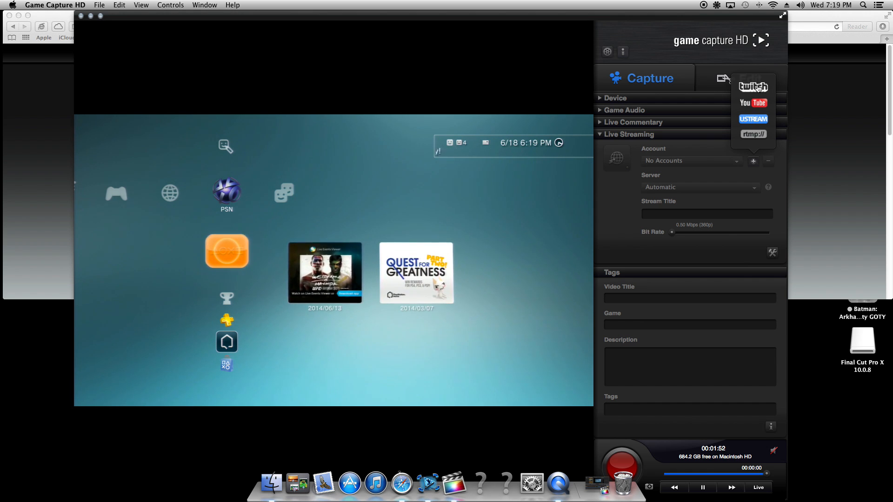
- Add a Twitch account with username 'raisingthedifficulty' and its password as the streaming account
{"action": "left_click", "coordinate": [752, 86]}
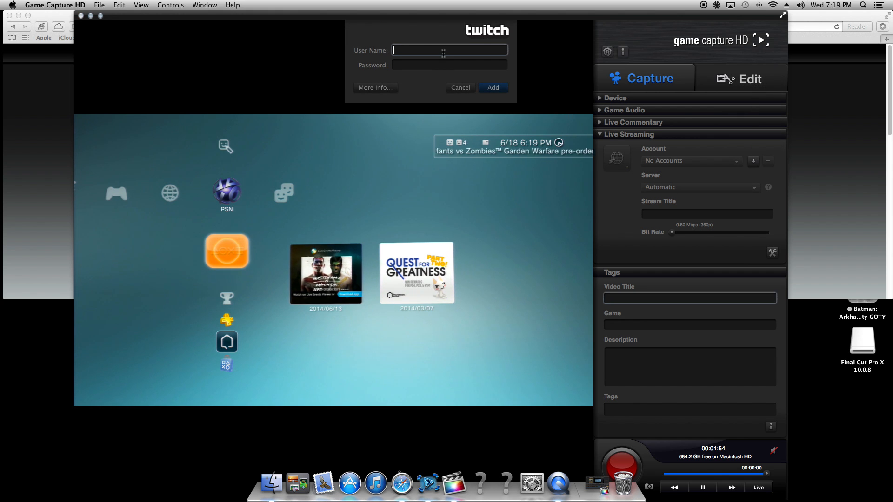
{"action": "type", "text": "raising"}
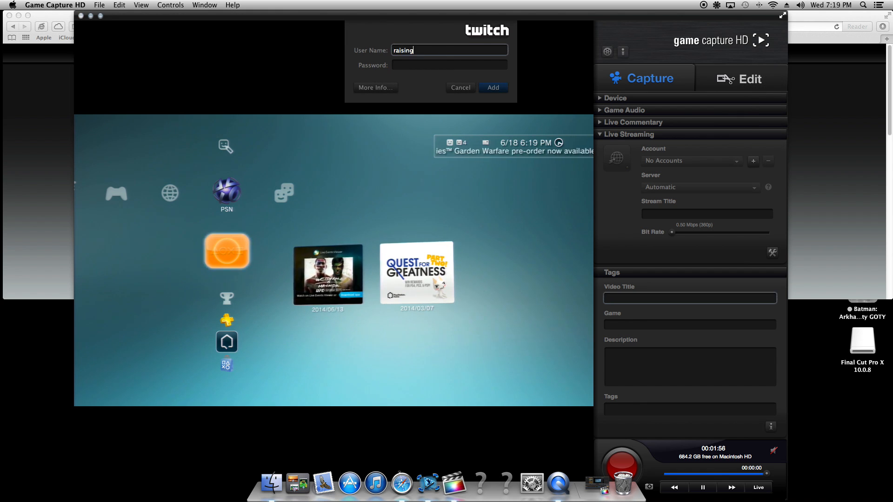
{"action": "type", "text": "thedifficulty"}
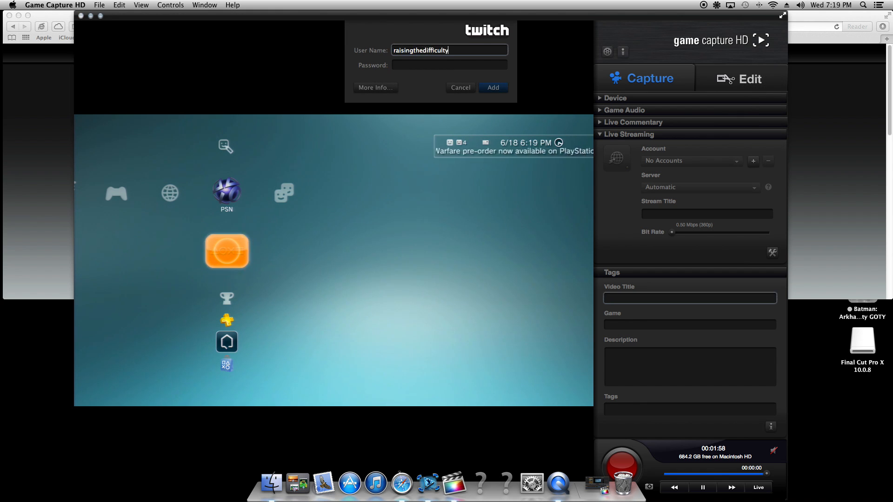
{"action": "type", "text": "password"}
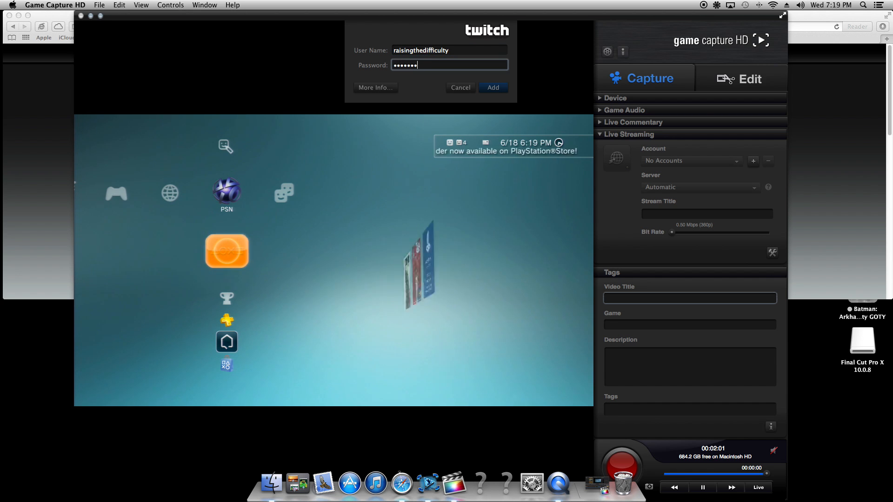
{"action": "left_click", "coordinate": [492, 87]}
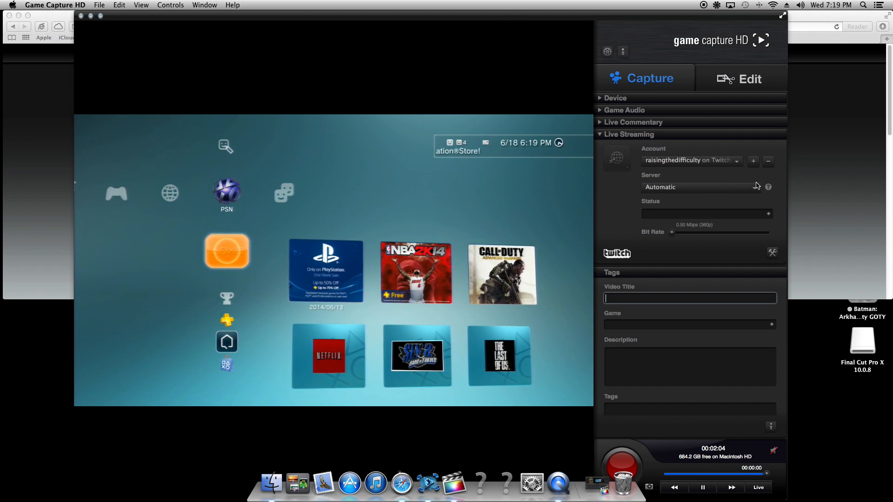
{"action": "mouse_move", "coordinate": [767, 187]}
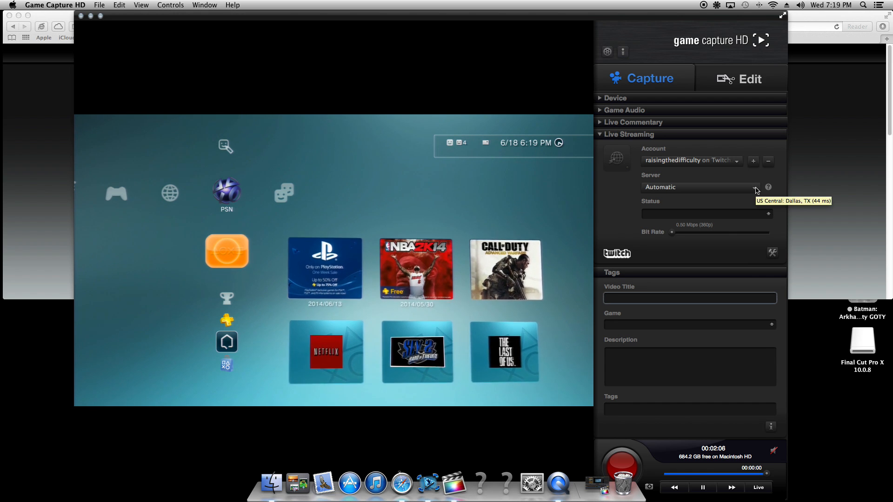
- Choose the US Central: Dallas, TX server and set the status to Live Streaming
{"action": "left_click", "coordinate": [700, 187]}
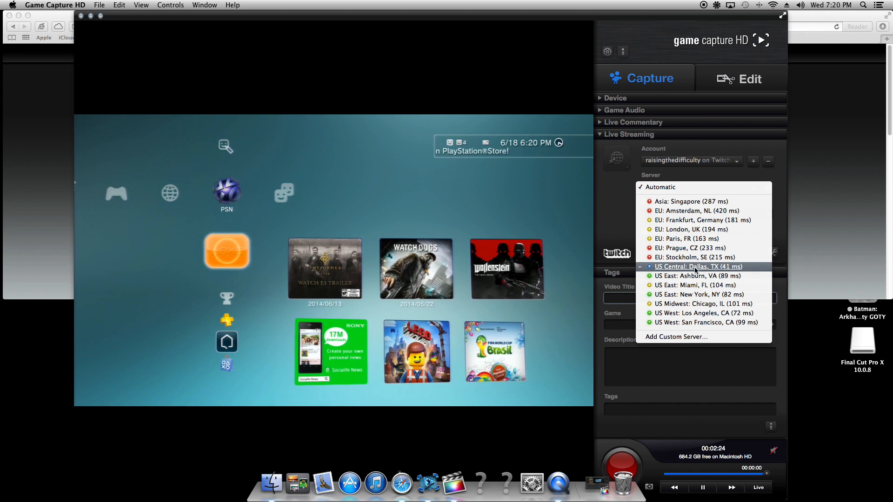
{"action": "left_click", "coordinate": [699, 267]}
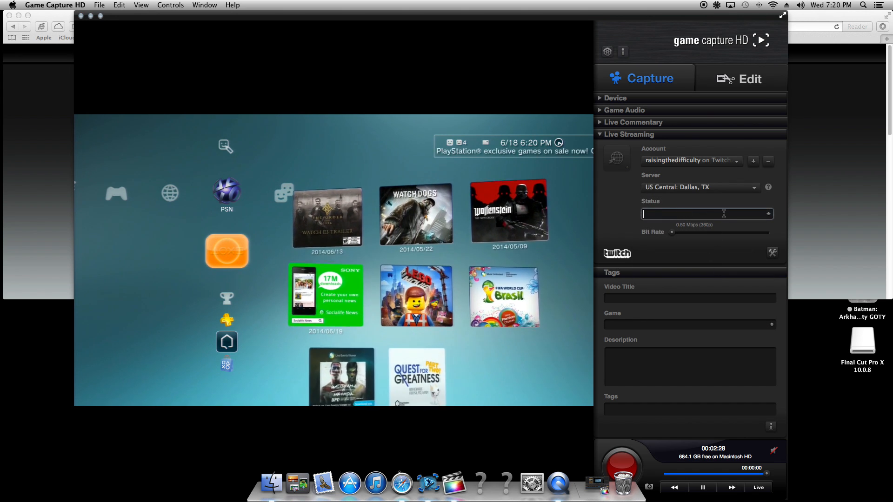
{"action": "type", "text": "Live Streaming"}
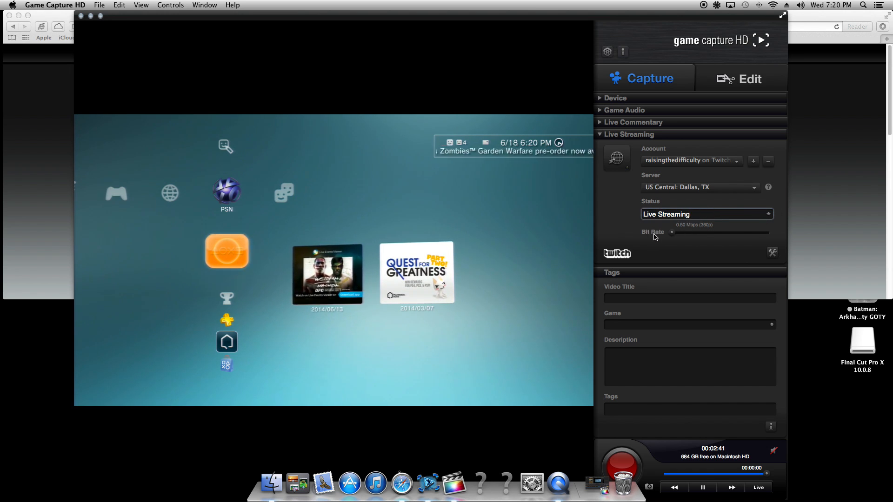
- Start an internet speed test at speedtest.net in Safari
{"action": "left_click_drag", "start_coordinate": [672, 232], "coordinate": [678, 232]}
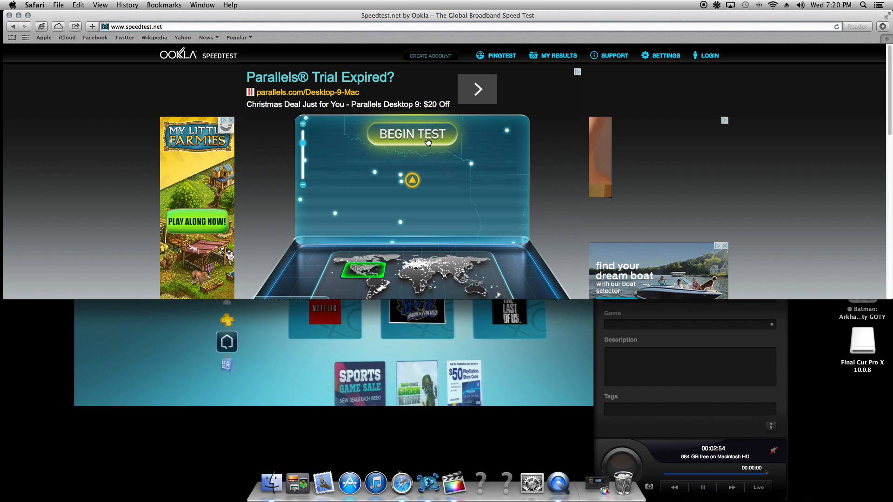
{"action": "left_click", "coordinate": [411, 134]}
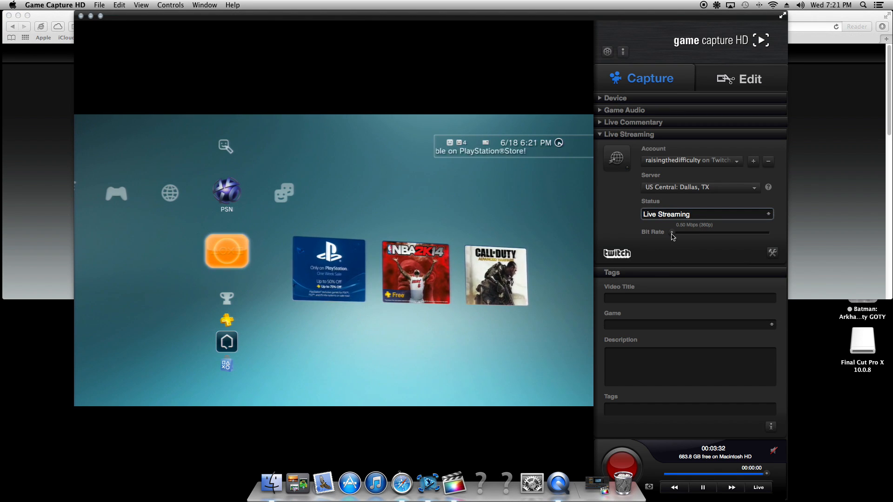
- Drag the Bit Rate slider up to 3.50 Mbps (720p) and bring up the Twitch stream options
{"action": "left_click_drag", "start_coordinate": [671, 233], "coordinate": [706, 232]}
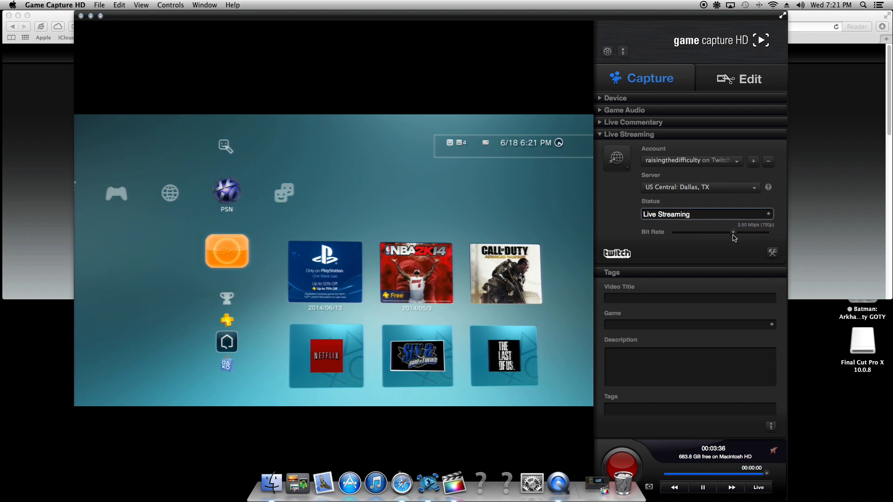
{"action": "left_click_drag", "start_coordinate": [733, 232], "coordinate": [754, 233]}
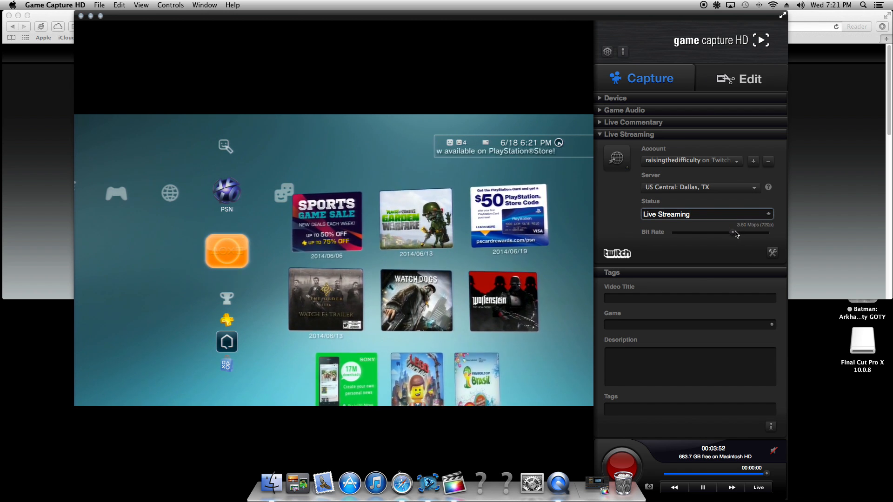
{"action": "left_click_drag", "start_coordinate": [717, 233], "coordinate": [740, 232]}
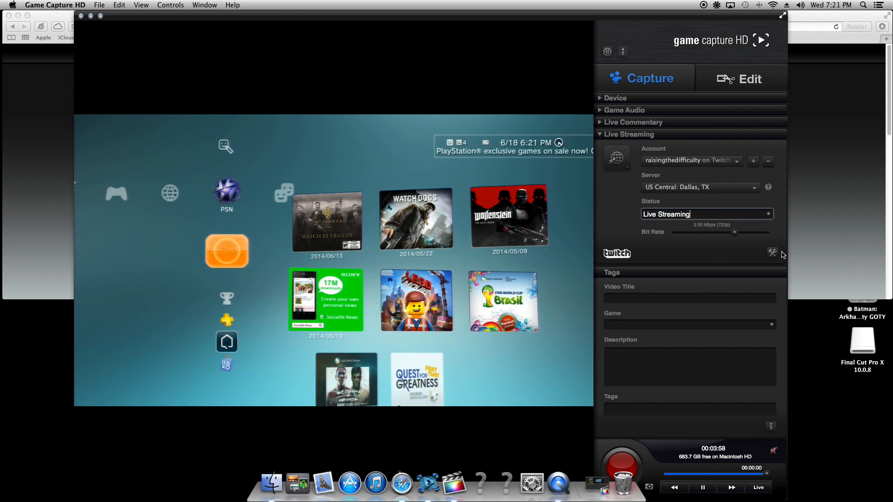
{"action": "left_click", "coordinate": [772, 253]}
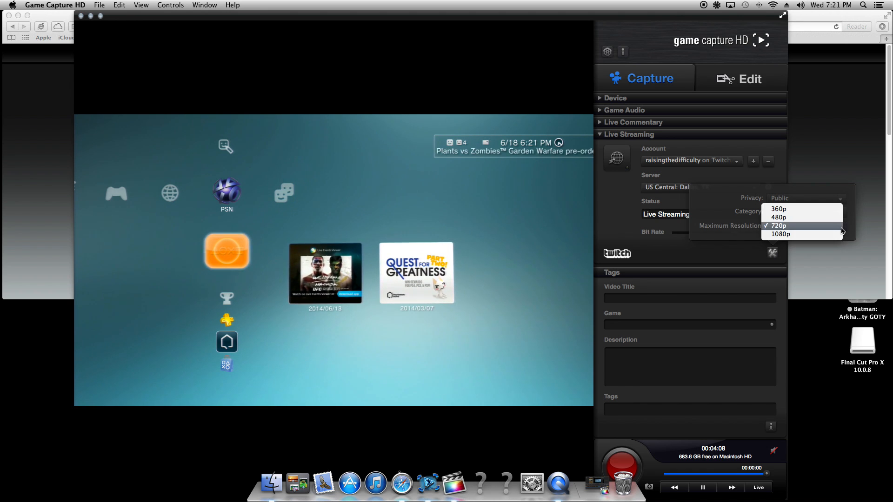
- Keep the Twitch maximum streaming resolution at 720p
{"action": "left_click", "coordinate": [779, 225]}
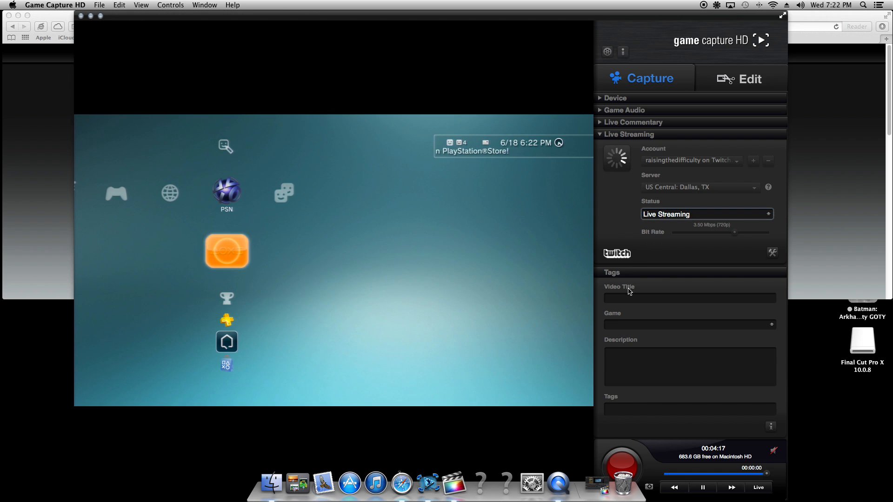
- Fill the stream tags: title 'Live Streaming', a description, tag 'Ps3', and go on air
{"action": "type", "text": "Last of Us Starting Up Game"}
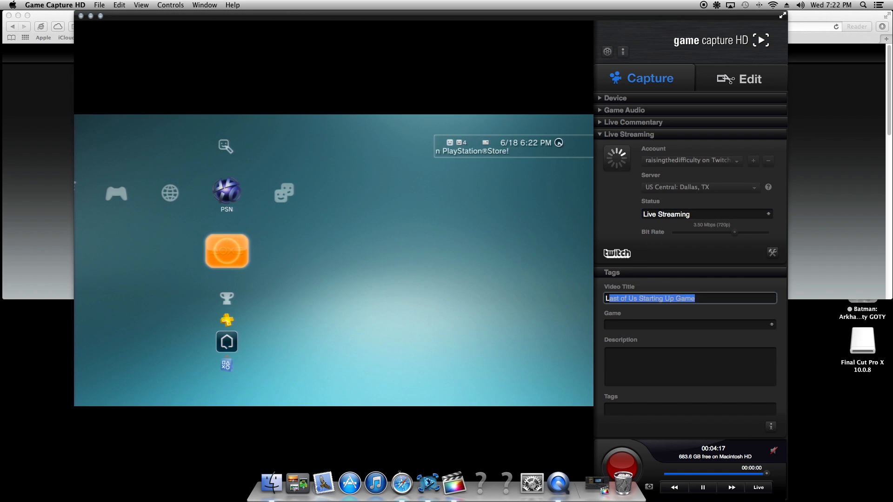
{"action": "type", "text": "Live Streaming"}
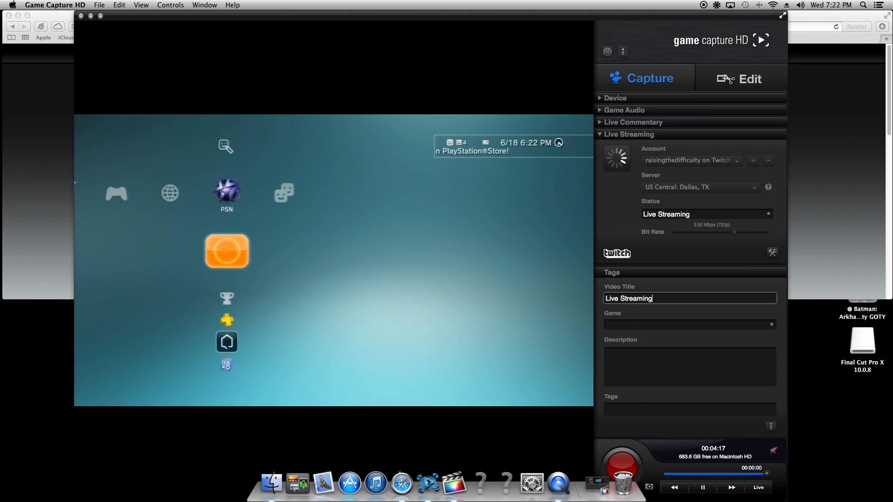
{"action": "type", "text": "B"}
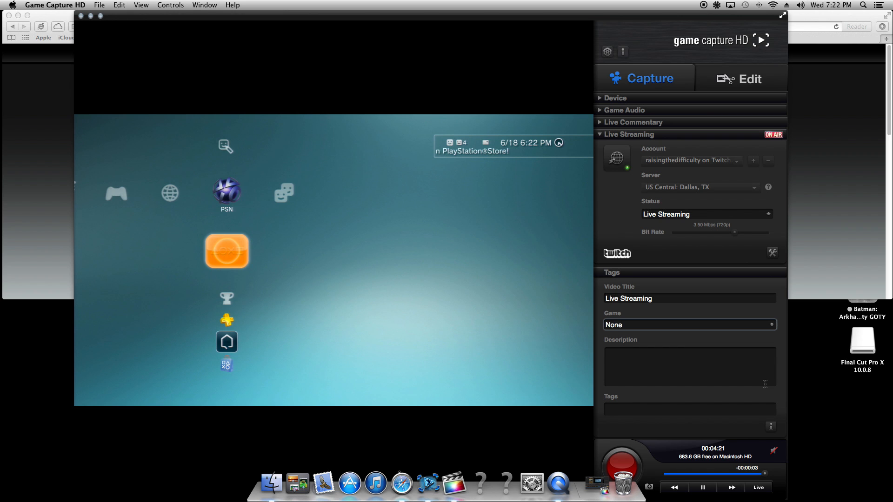
{"action": "type", "text": "fdsfgdsgdf"}
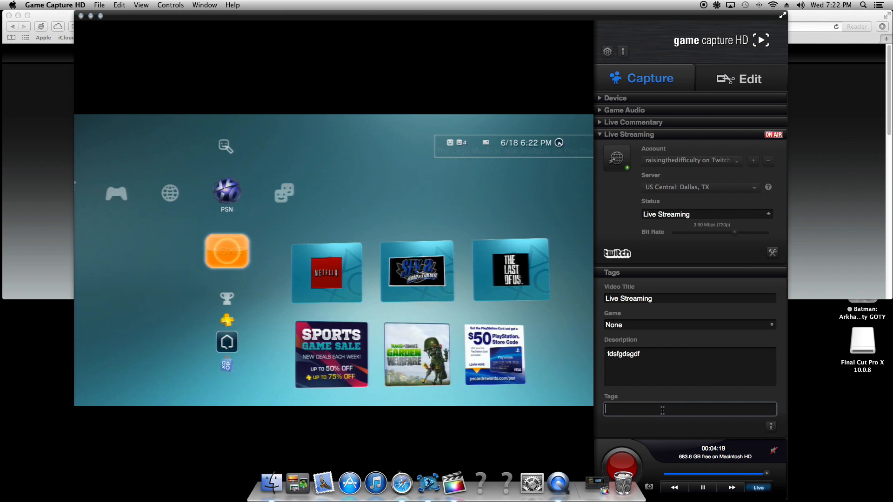
{"action": "type", "text": "Ps3"}
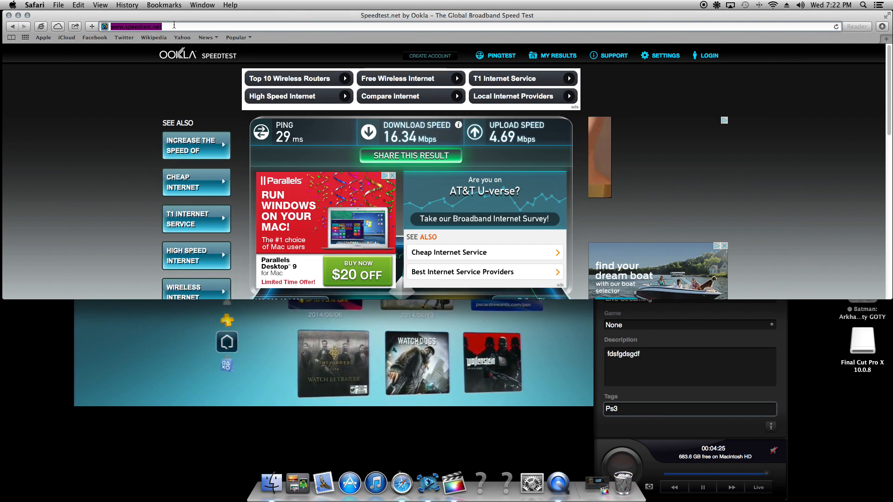
- Go to twitch.tv and sign in as raisingthedifficulty, then bring up the account menu
{"action": "type", "text": "twict"}
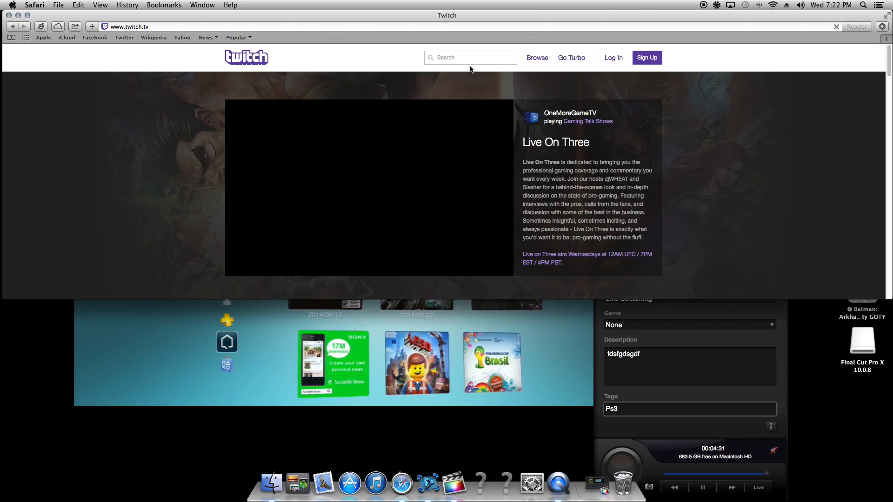
{"action": "left_click", "coordinate": [613, 58]}
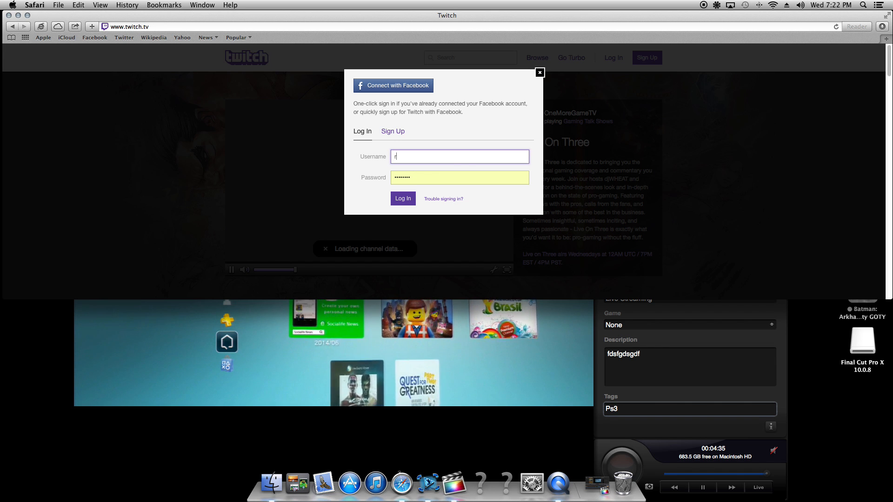
{"action": "type", "text": "raisingthedifficulty"}
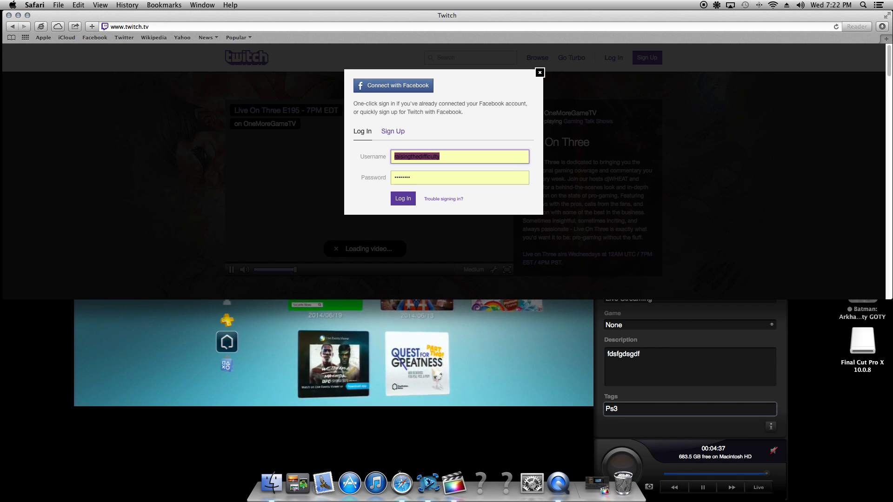
{"action": "left_click", "coordinate": [403, 198]}
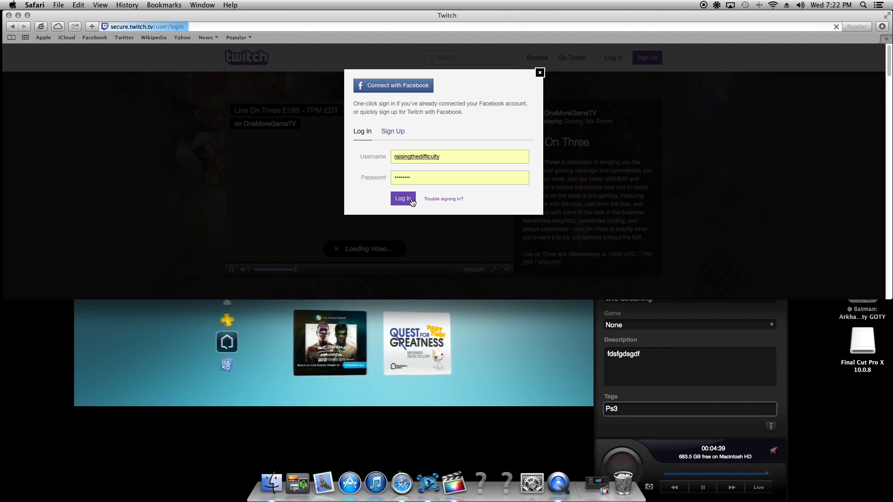
{"action": "left_click", "coordinate": [403, 199]}
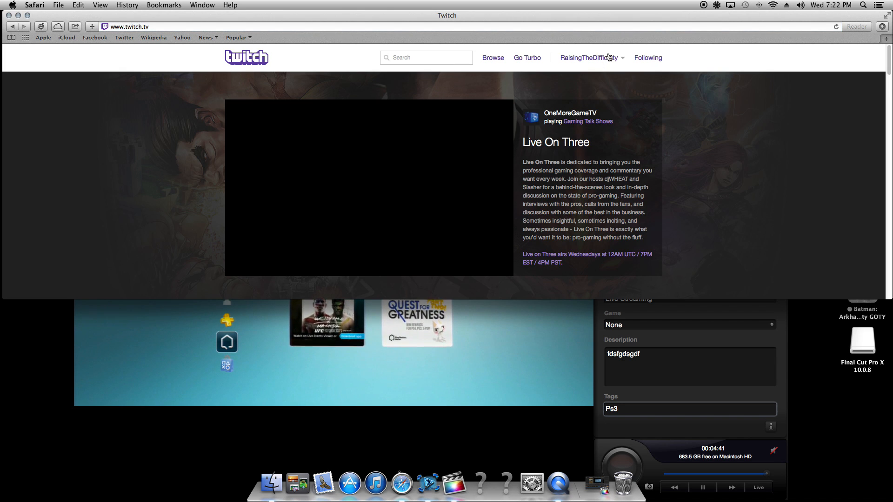
{"action": "left_click", "coordinate": [590, 58]}
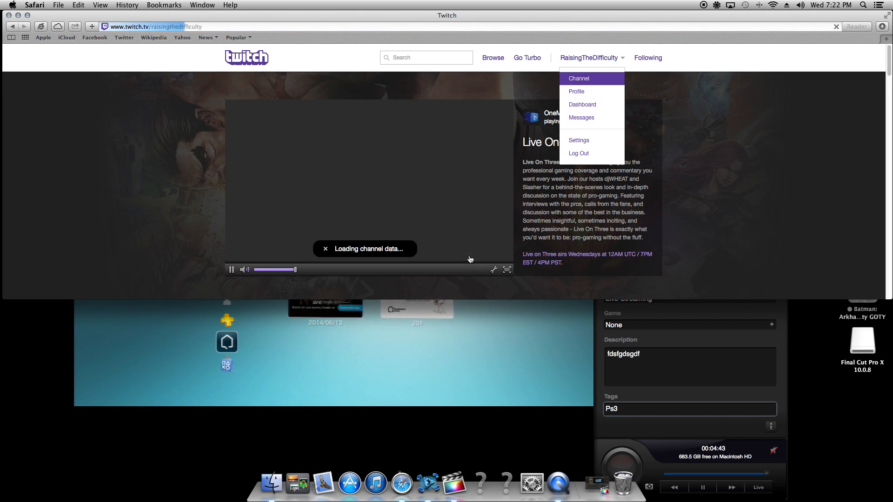
- View the account's channel page showing the live broadcast, then return to Game Capture HD
{"action": "left_click", "coordinate": [578, 78]}
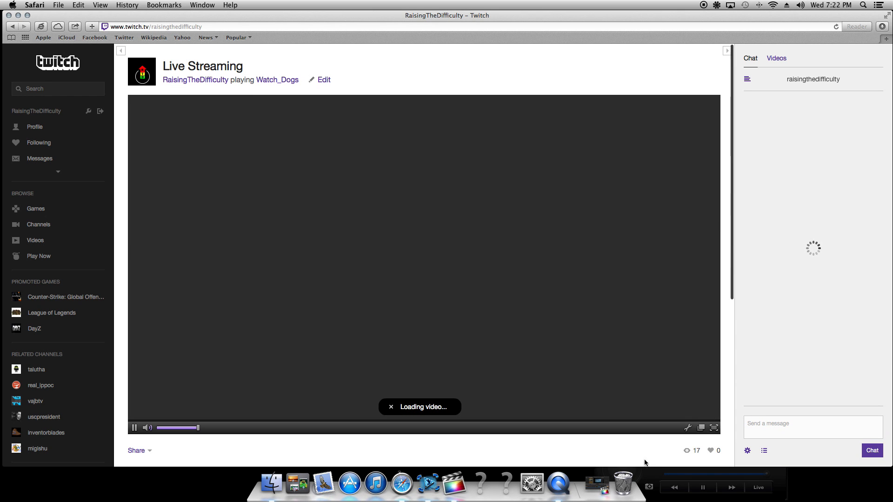
{"action": "mouse_move", "coordinate": [673, 287]}
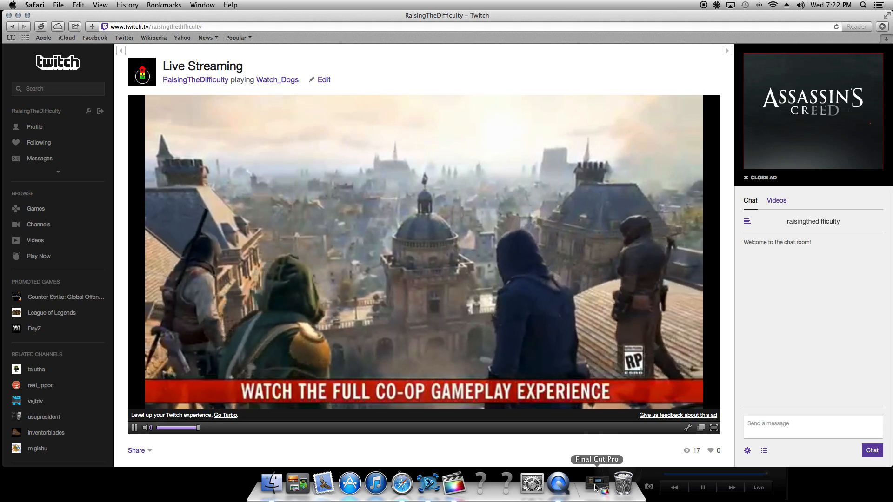
{"action": "left_click", "coordinate": [597, 485]}
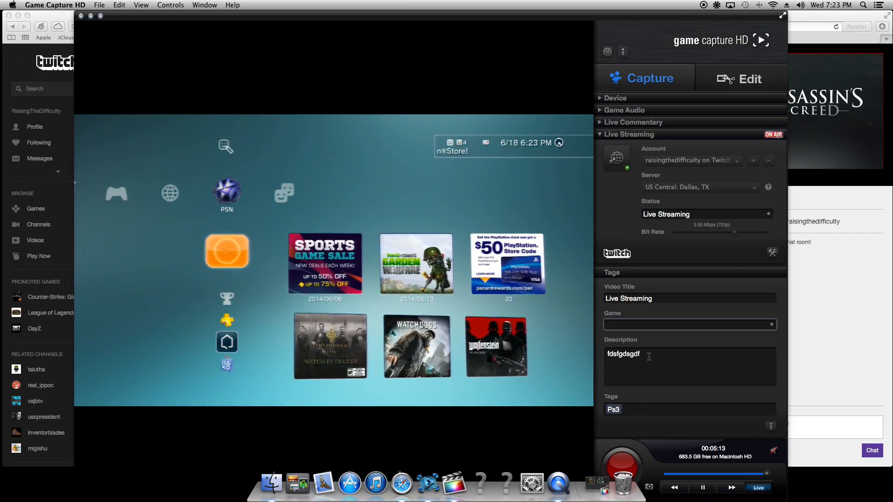
- Relabel the live stream's title/game as Call of Duty
{"action": "type", "text": "Call of Dut"}
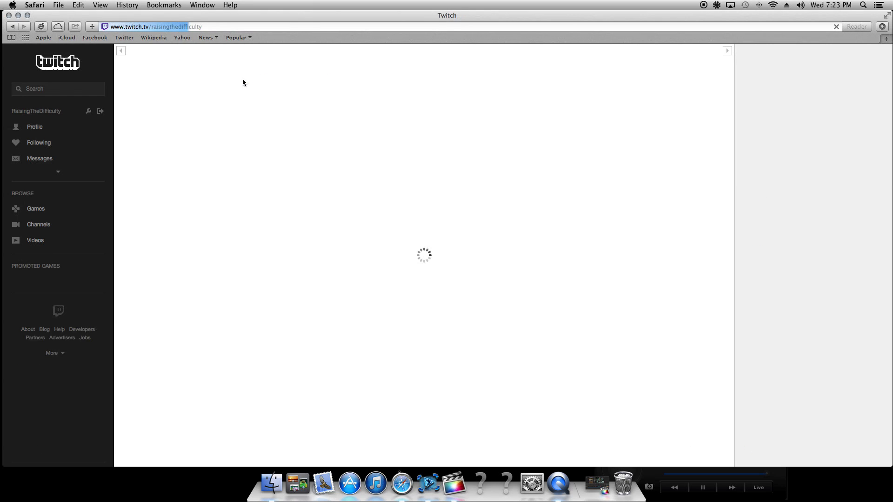
- Reload the Twitch channel page so the retitled Call of Duty stream shows as LIVE
{"action": "left_click", "coordinate": [427, 484]}
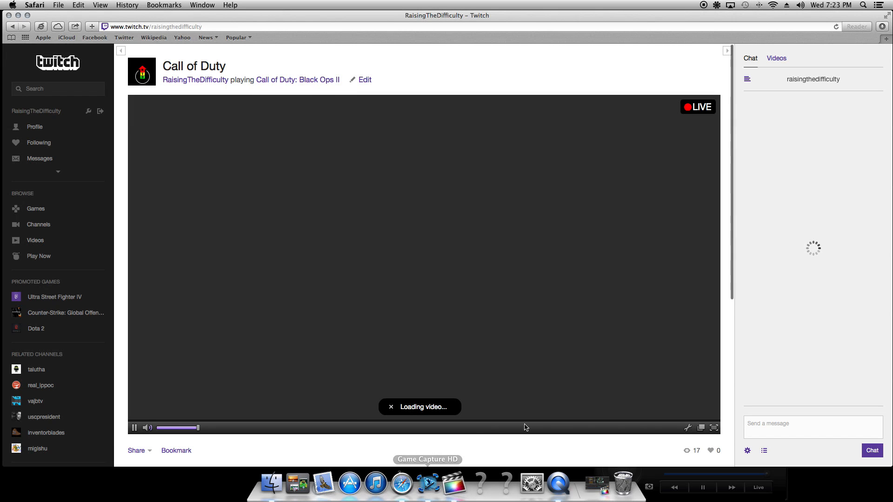
{"action": "mouse_move", "coordinate": [402, 484]}
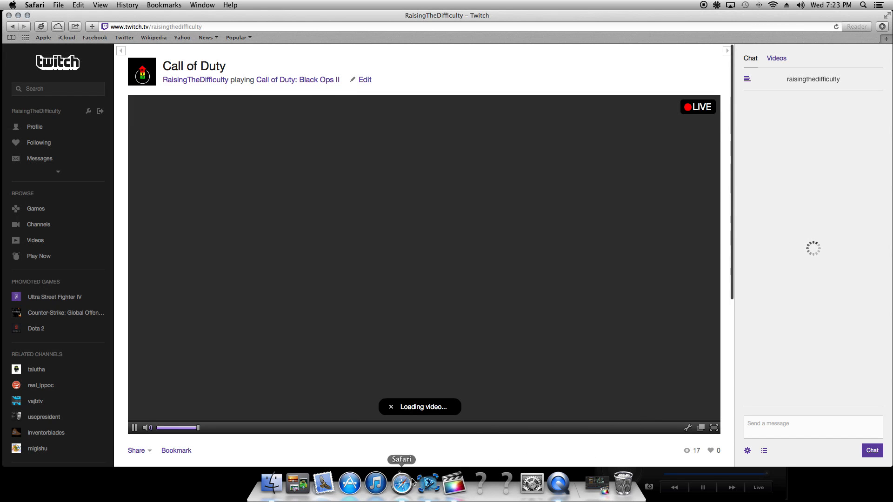